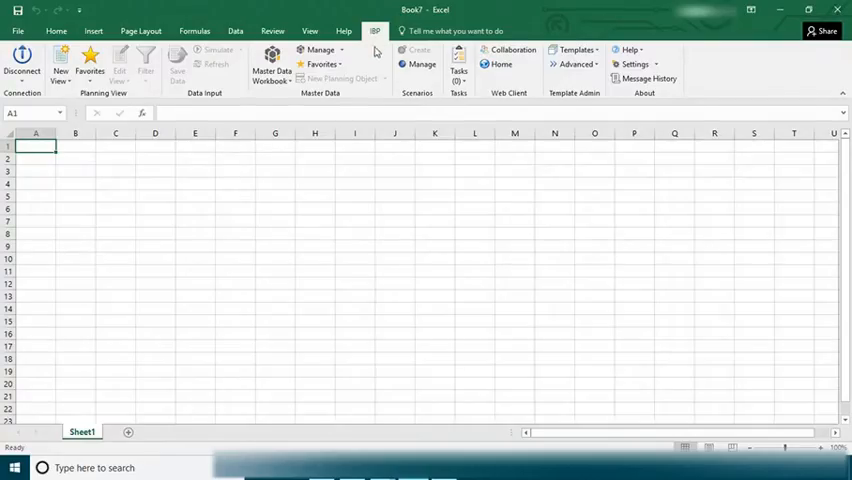
- Load the Master Data workbook from the IBP tab, landing on the Customer sheet
left_click(324, 64)
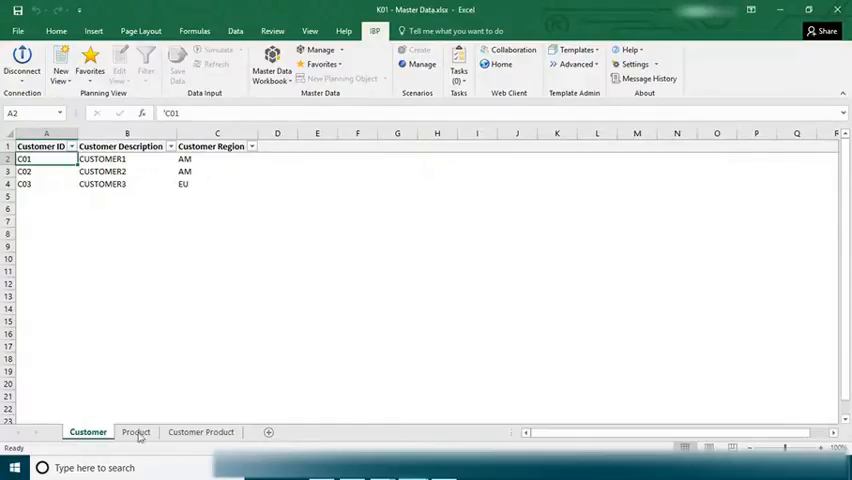
- Inspect the last Customer Product record: customer C03, product P02, unit price 300
left_click(200, 432)
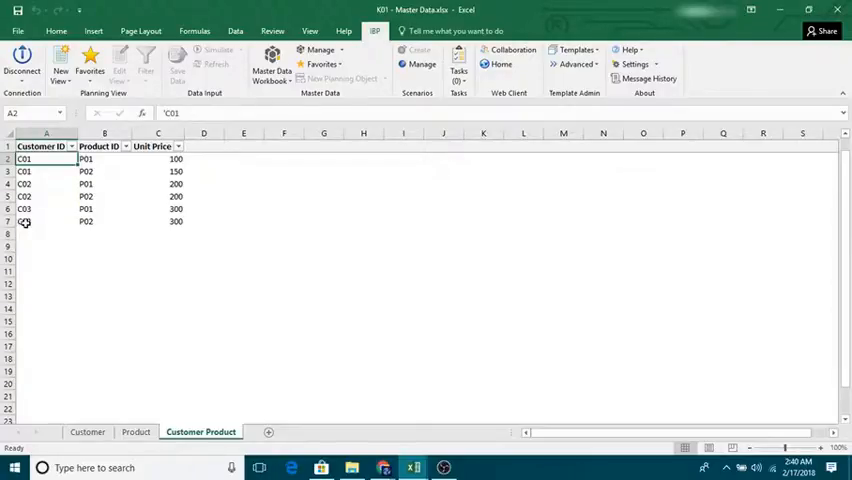
left_click(104, 220)
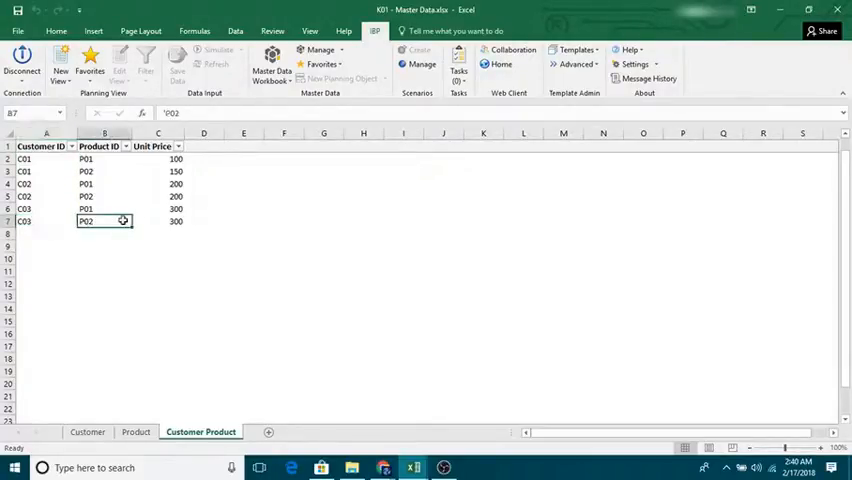
left_click(164, 220)
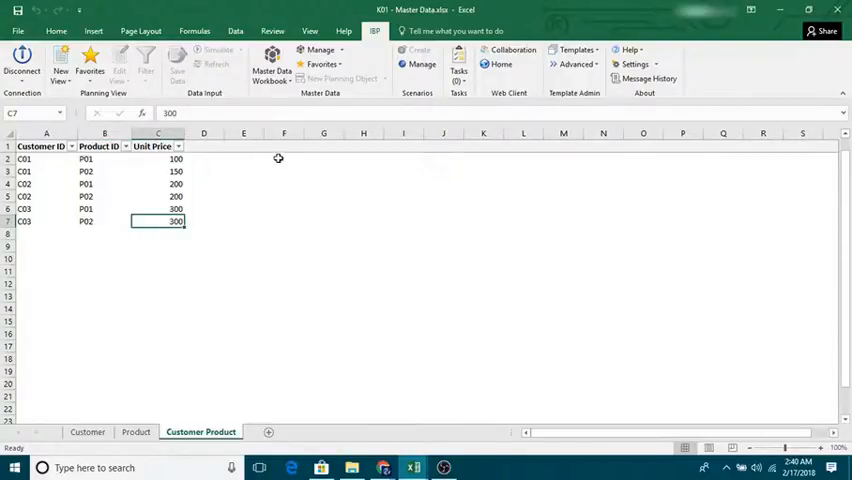
- Launch IBP Manage > Single and set the Master Data Type to Customer Product
left_click(320, 50)
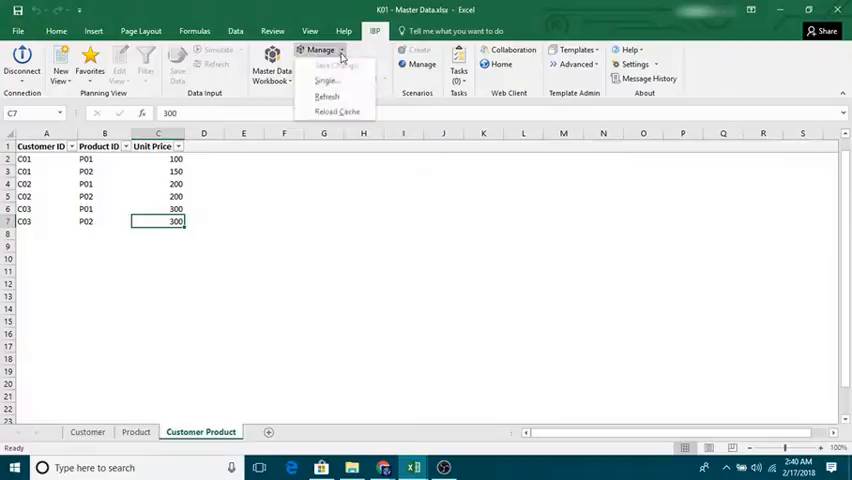
mouse_move(326, 82)
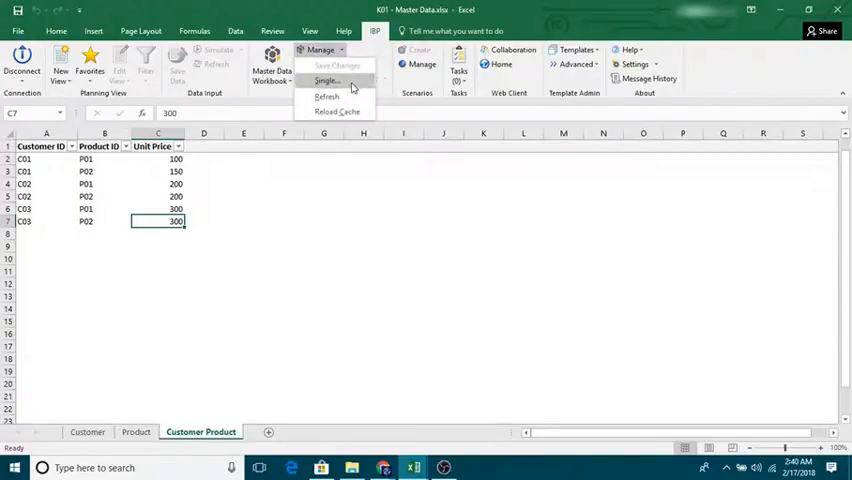
left_click(332, 80)
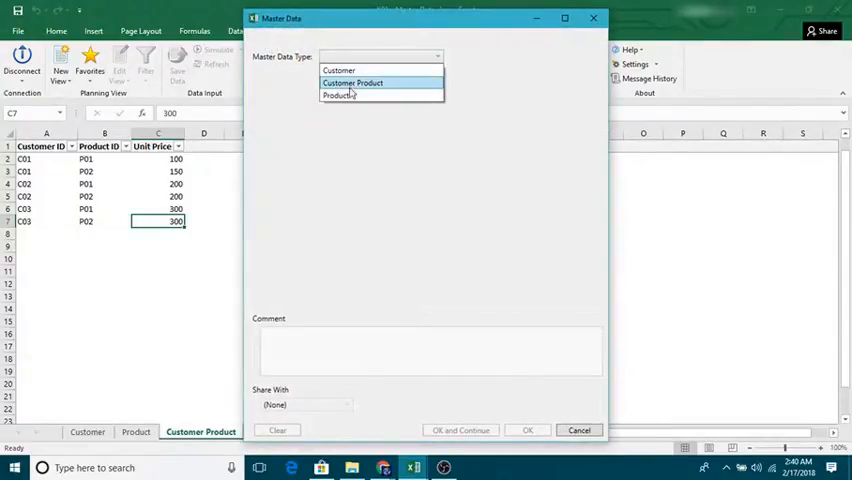
mouse_move(350, 96)
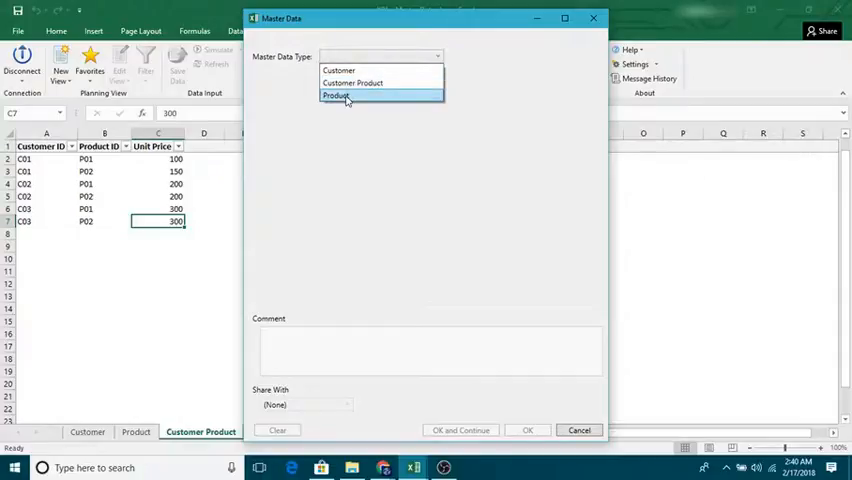
left_click(354, 84)
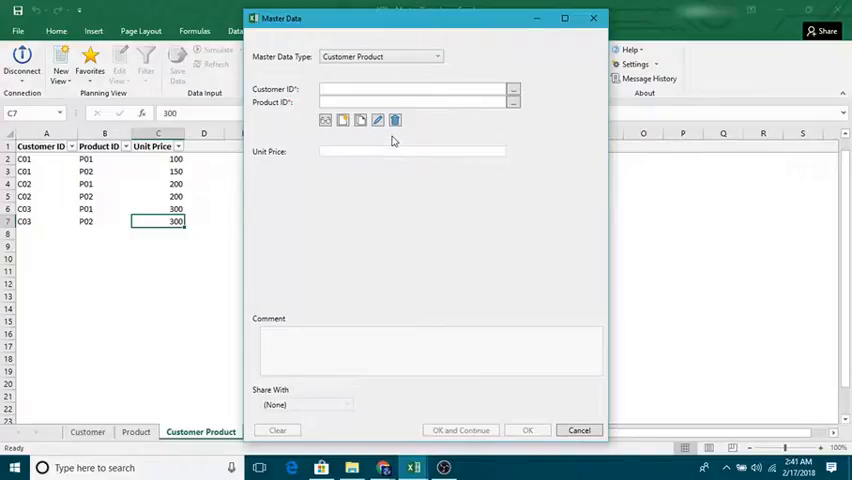
- Delete the record with Customer ID C03 and Product ID P02, confirming the dependents warning
left_click(410, 90)
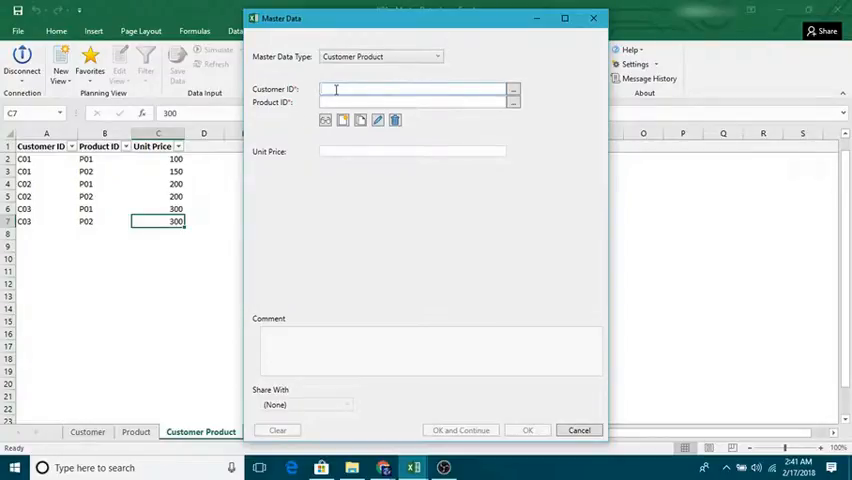
type("C03")
left_click(414, 102)
type("P02")
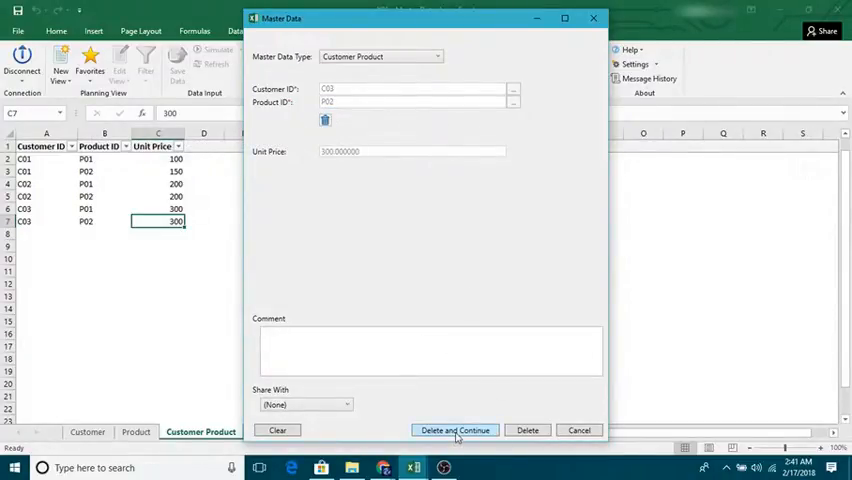
left_click(456, 428)
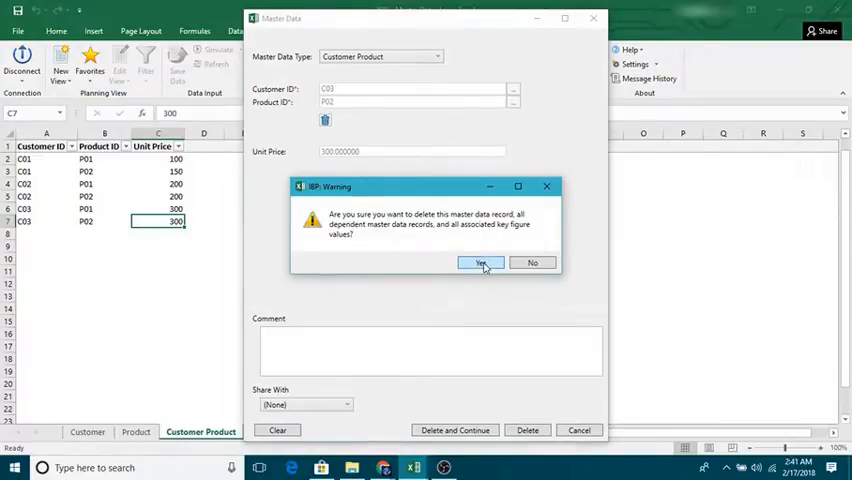
left_click(478, 264)
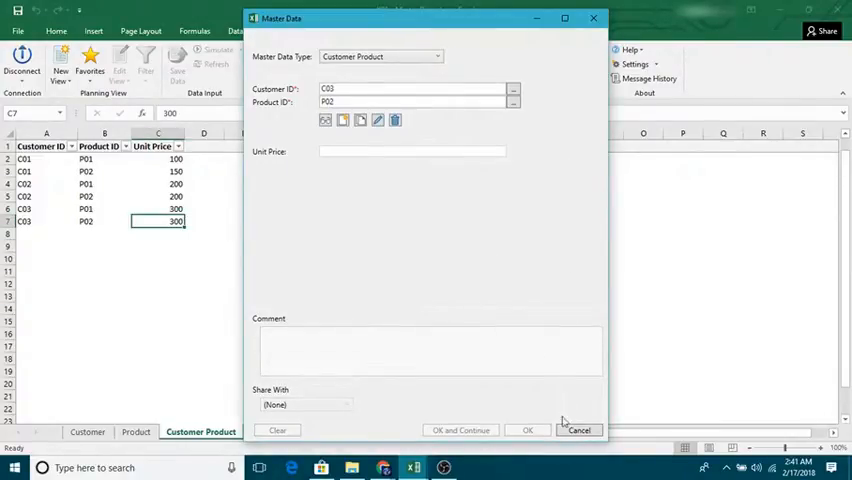
- Cancel the master data form and refresh via Manage > Refresh, leaving five records without C03 / P02
left_click(576, 430)
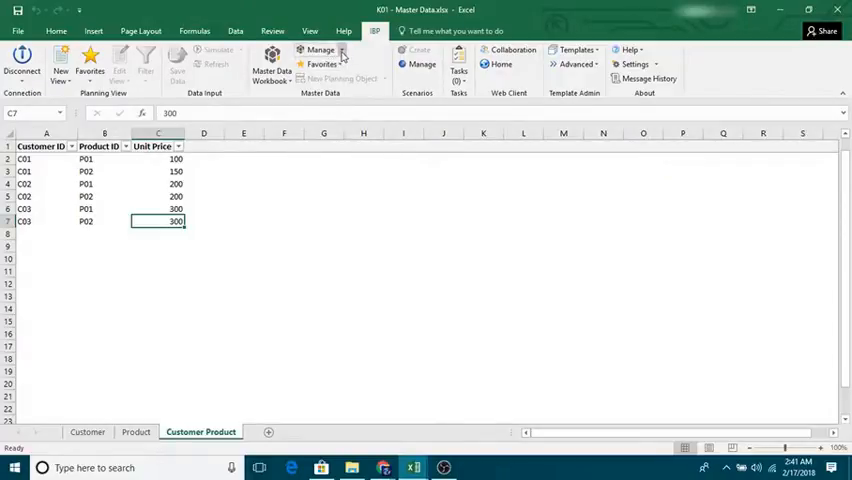
left_click(320, 50)
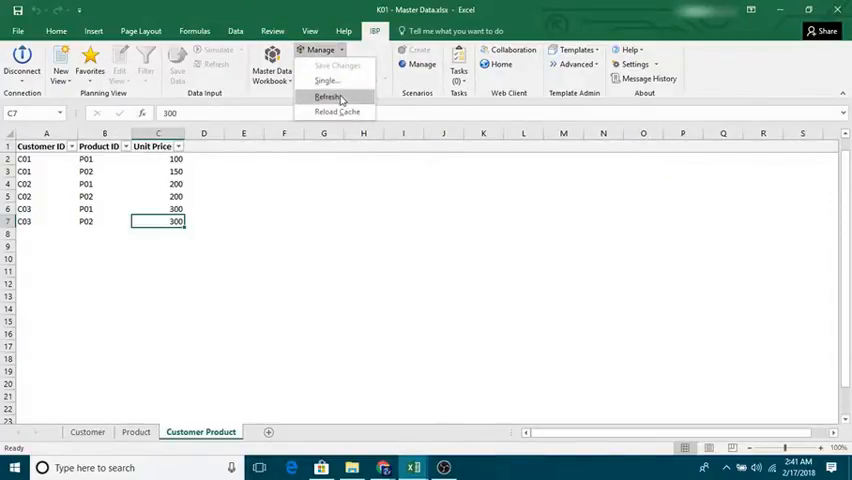
left_click(332, 96)
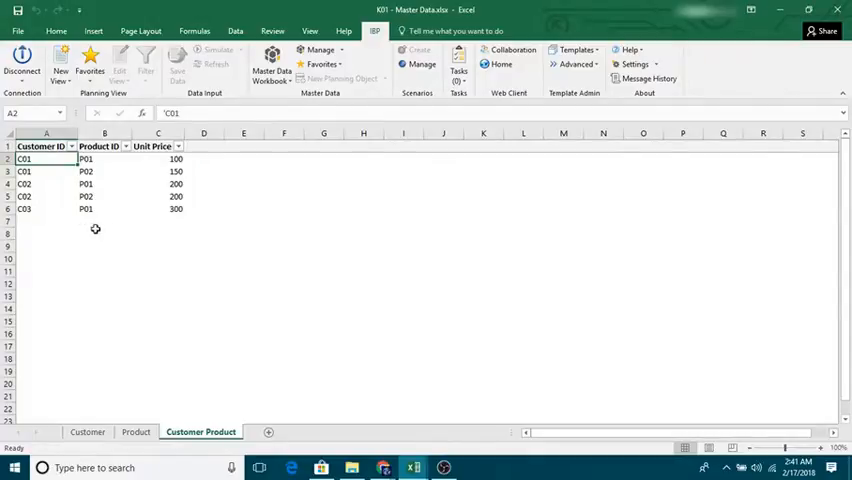
mouse_move(74, 222)
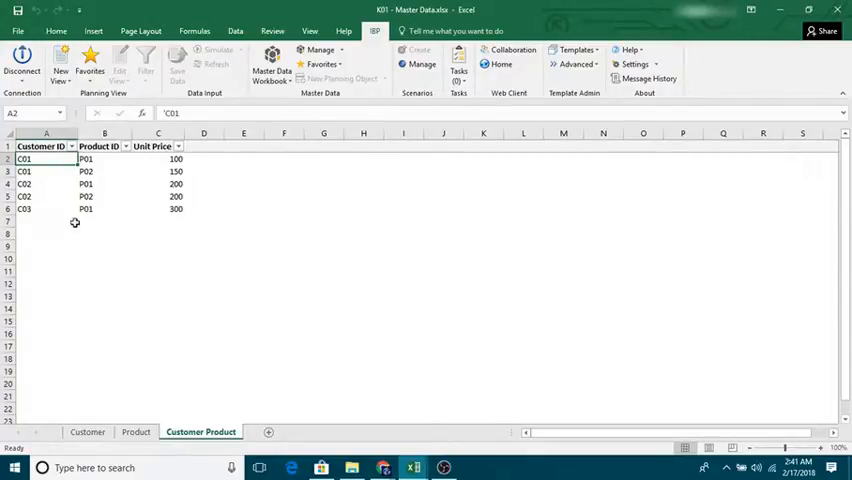